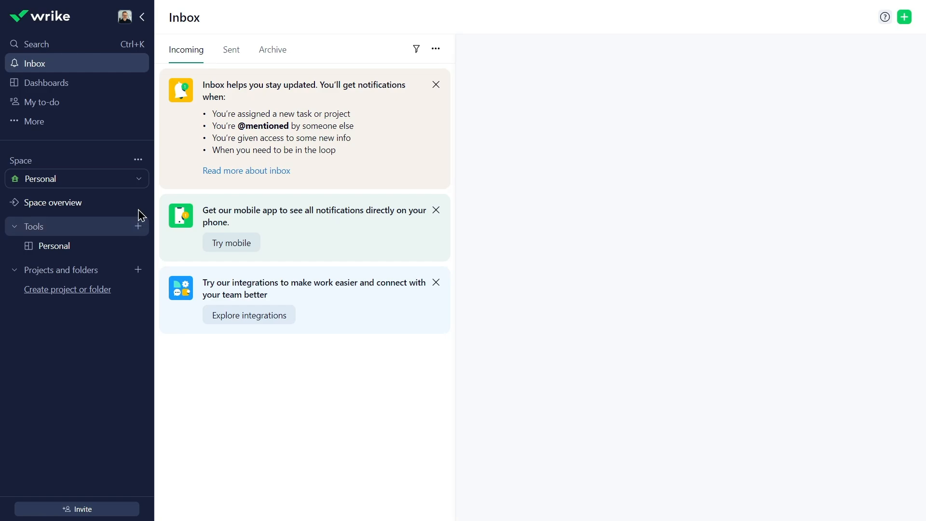
Go to Settings from the profile avatar's account menu.
click(125, 17)
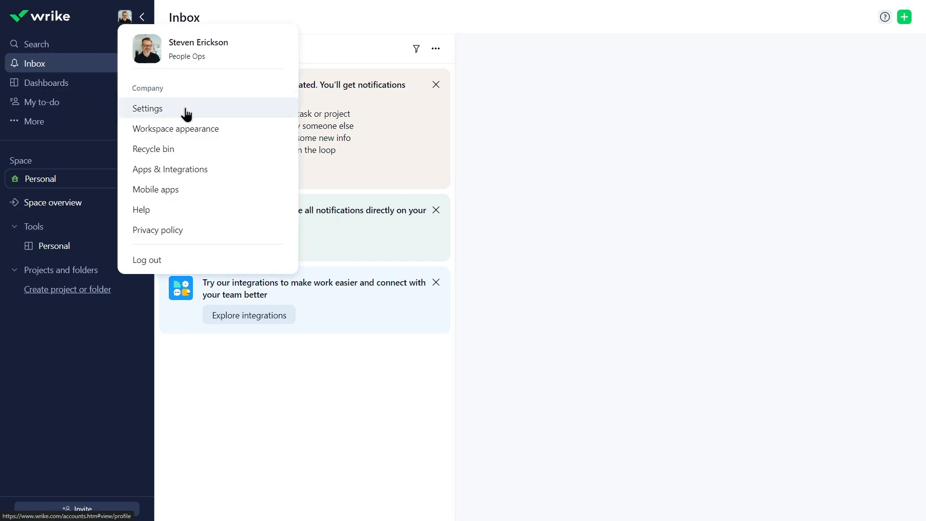
click(146, 108)
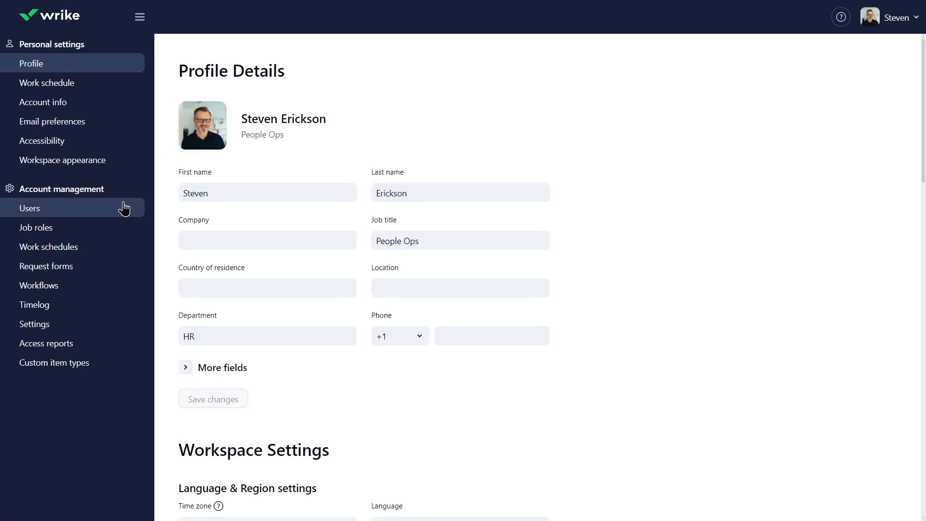
Start a new work schedule in Work schedules and move its calendar to 2025.
click(49, 246)
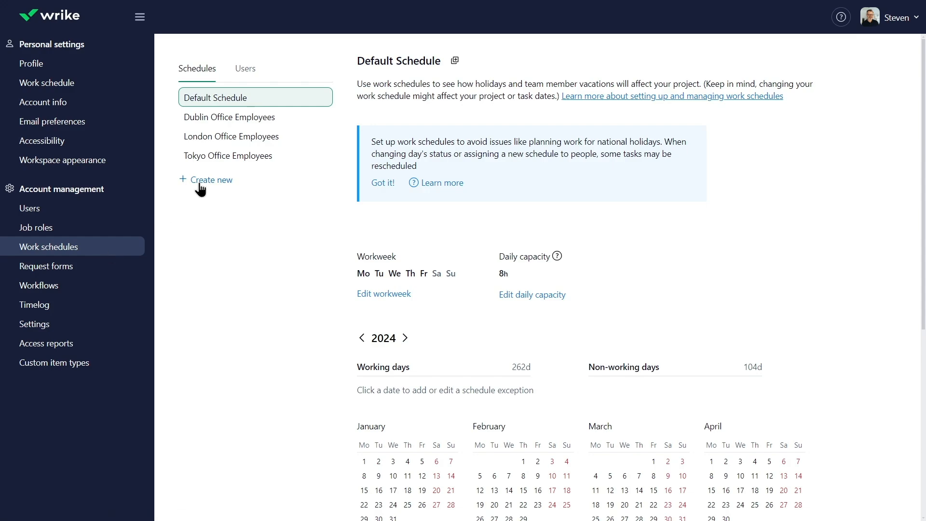
click(212, 180)
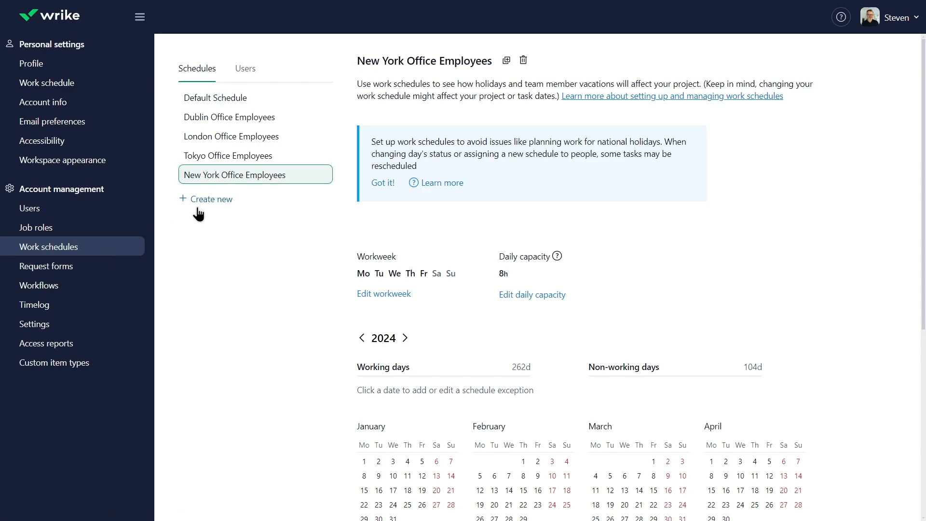
scroll(down, 3)
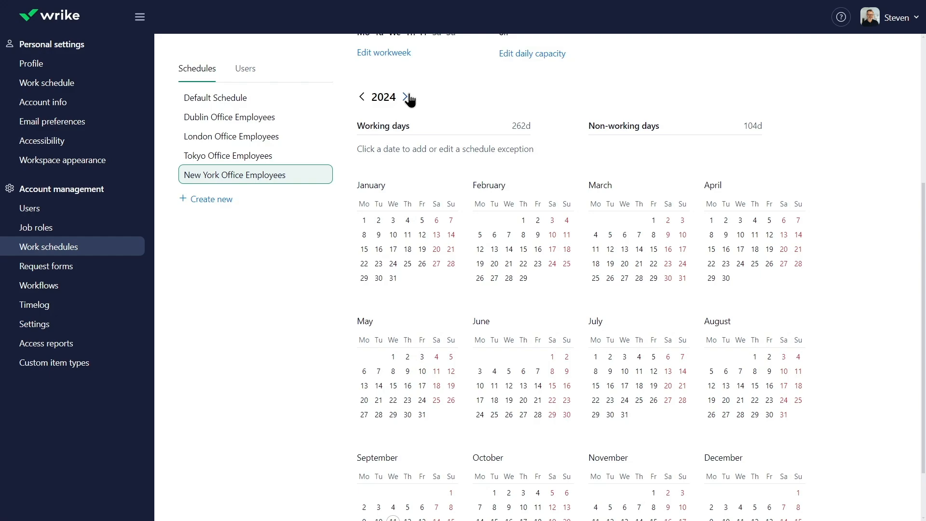
click(406, 96)
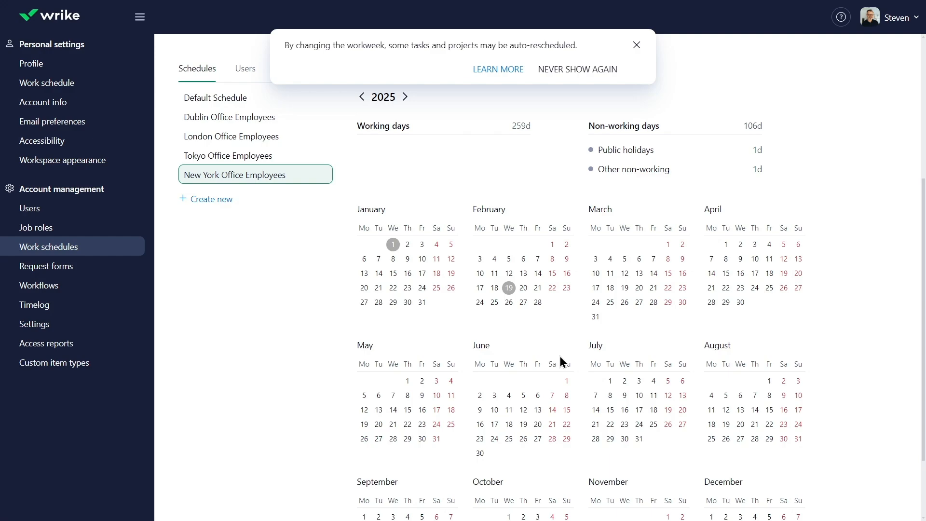
Duplicate New York Office Employees as 'New York Contractors'.
click(215, 97)
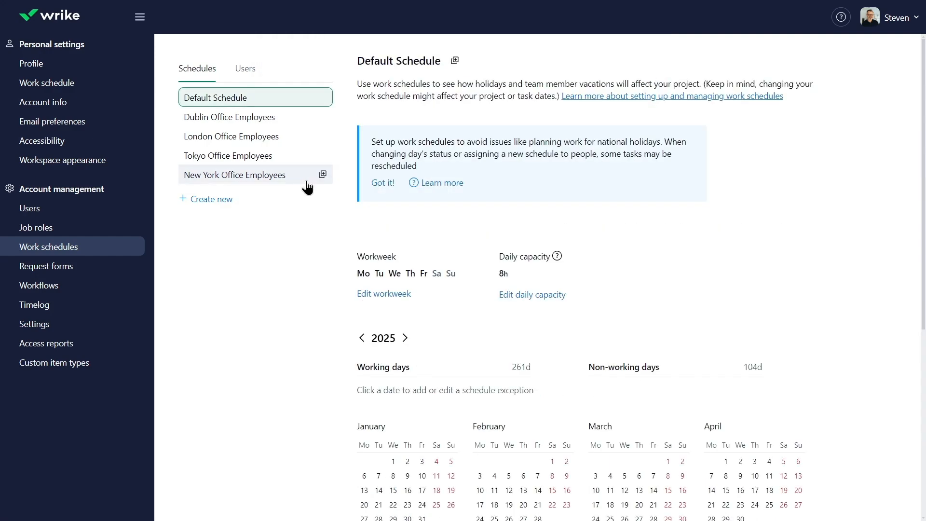
click(322, 174)
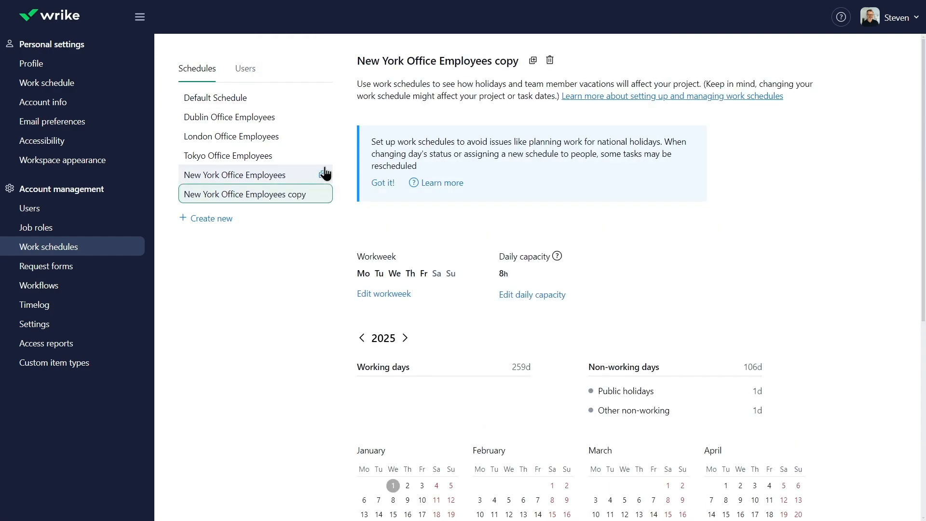
text(New York Contractors)
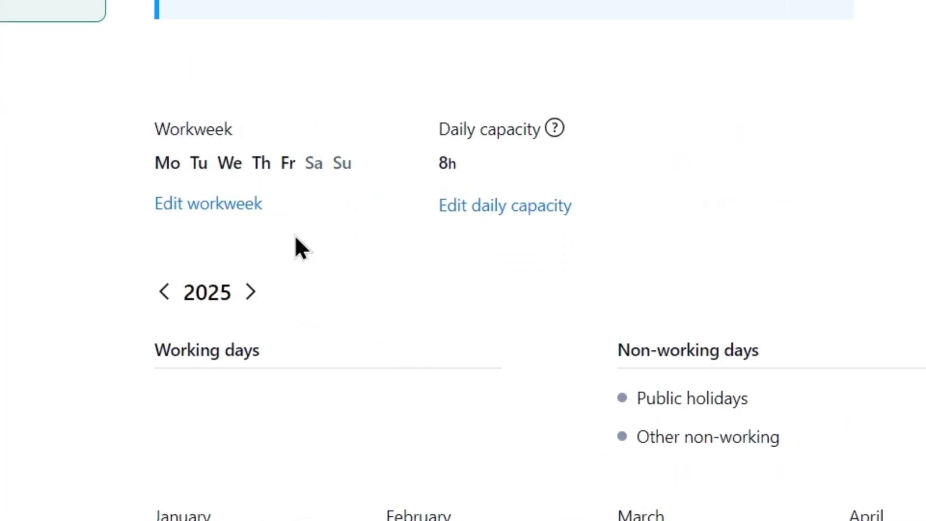
Set the copy to a Mon–Wed workweek with 4h daily capacity and apply.
click(504, 206)
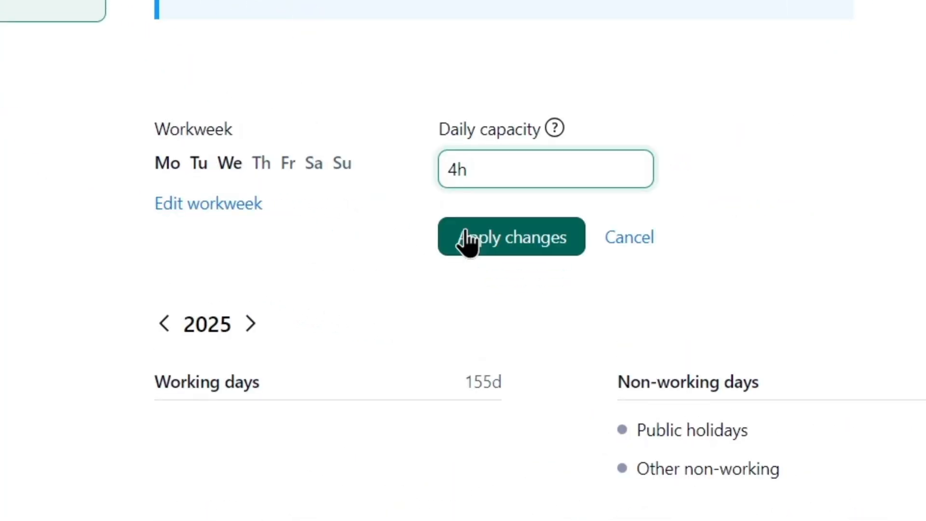
click(512, 237)
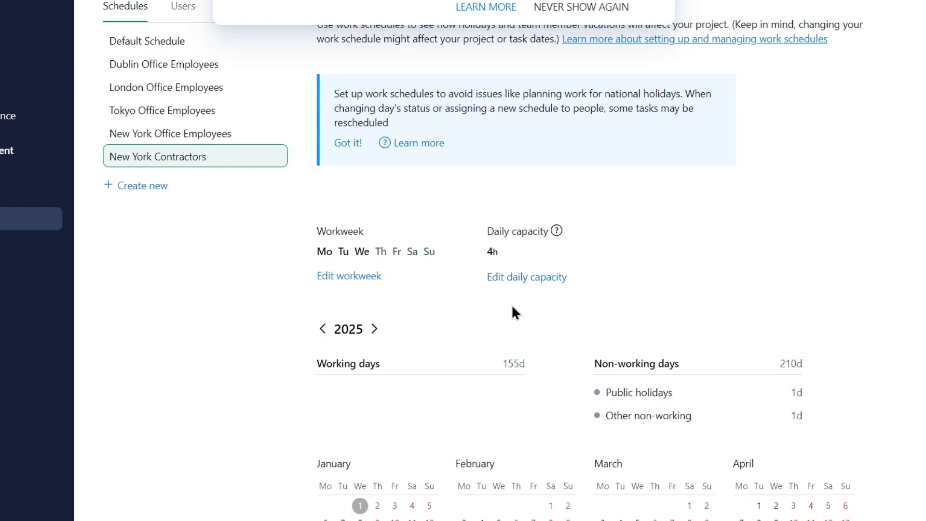
click(29, 208)
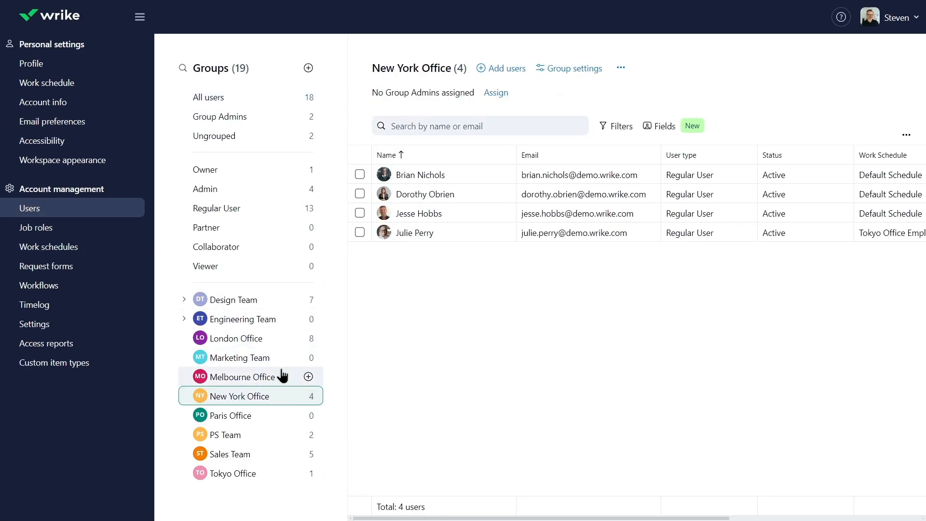
Select all four New York Office users and update their work schedule via Mass Actions.
click(359, 154)
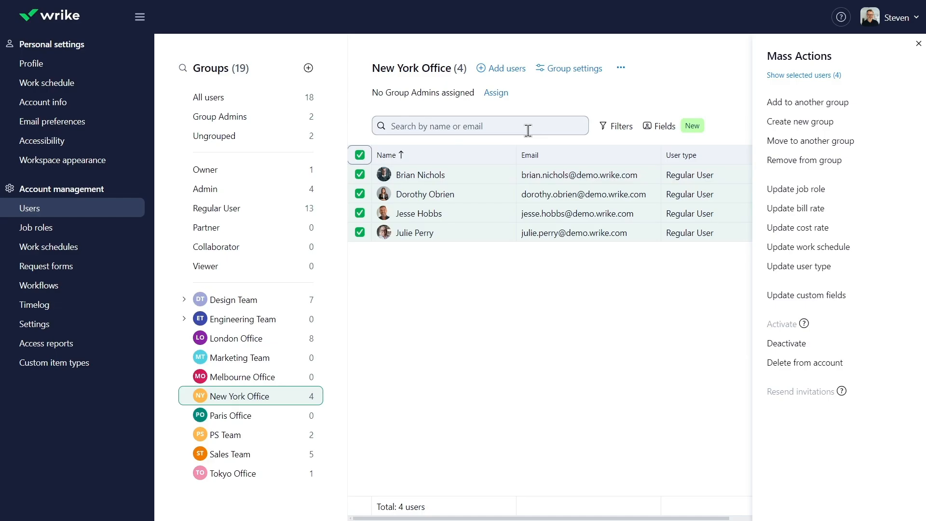
click(809, 247)
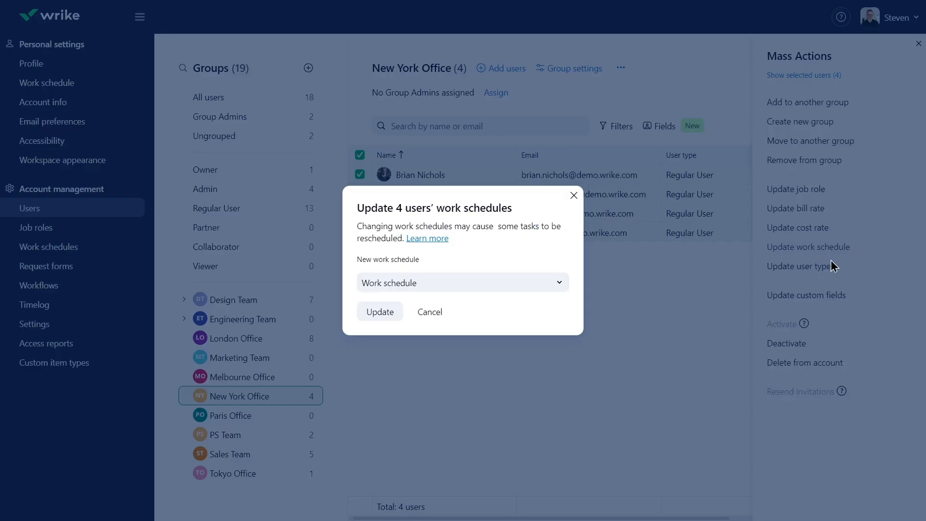
click(462, 283)
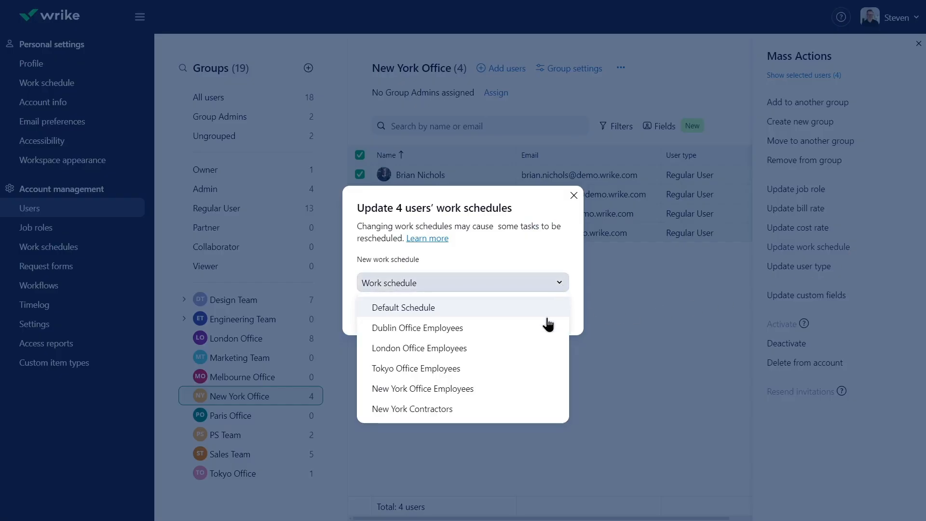
click(423, 388)
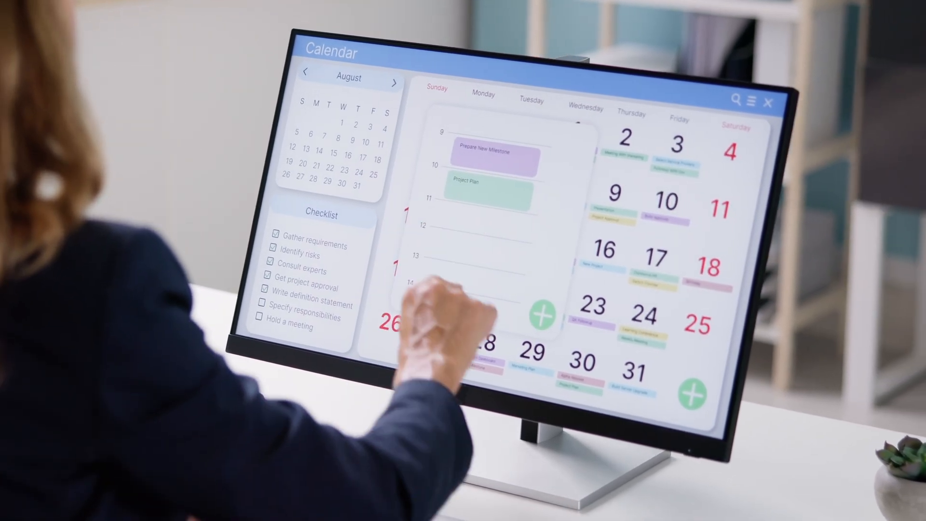
click(540, 314)
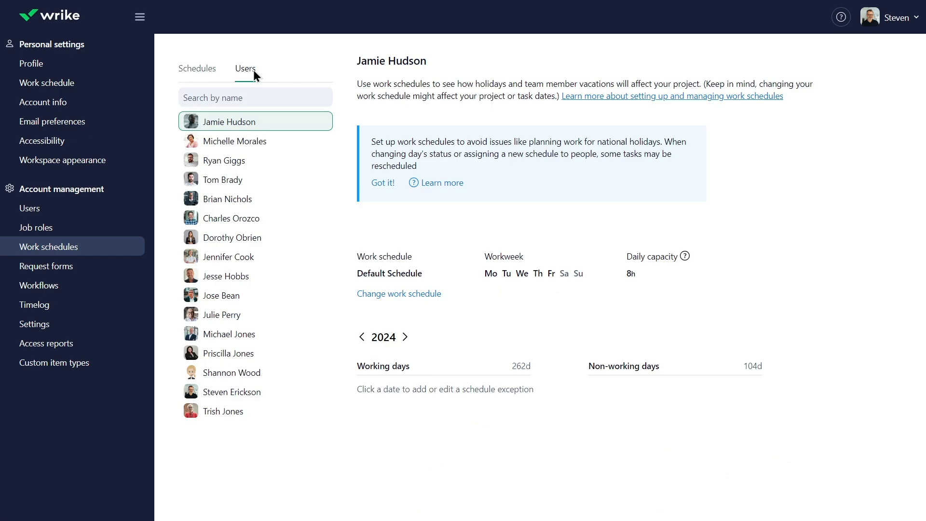
Switch to the Users tab to see individual schedule assignments.
click(231, 353)
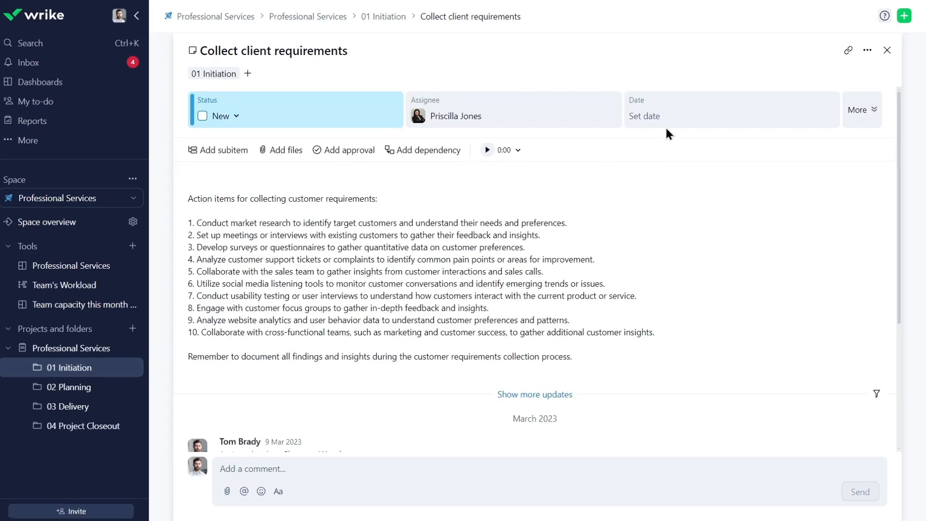
Review Prepare Contract's assignee options, then move to Get Legal Consultation.
click(644, 116)
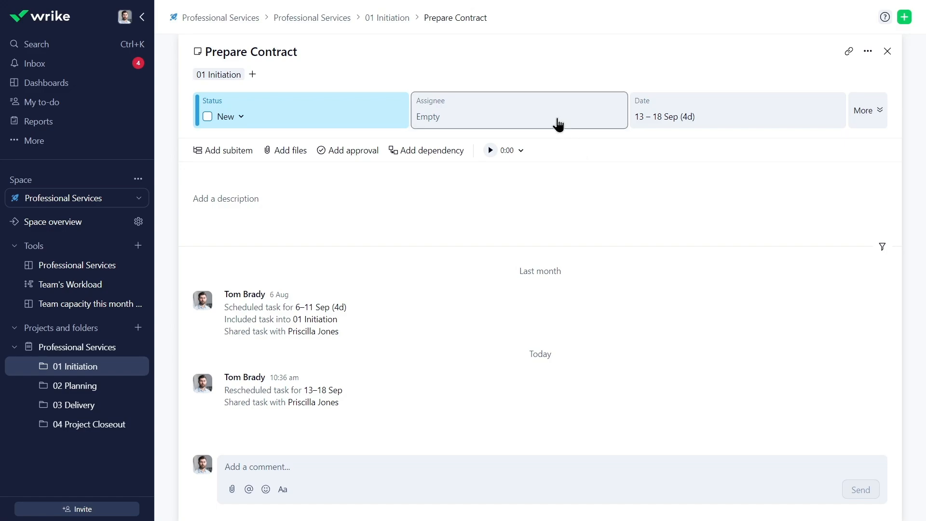
click(519, 116)
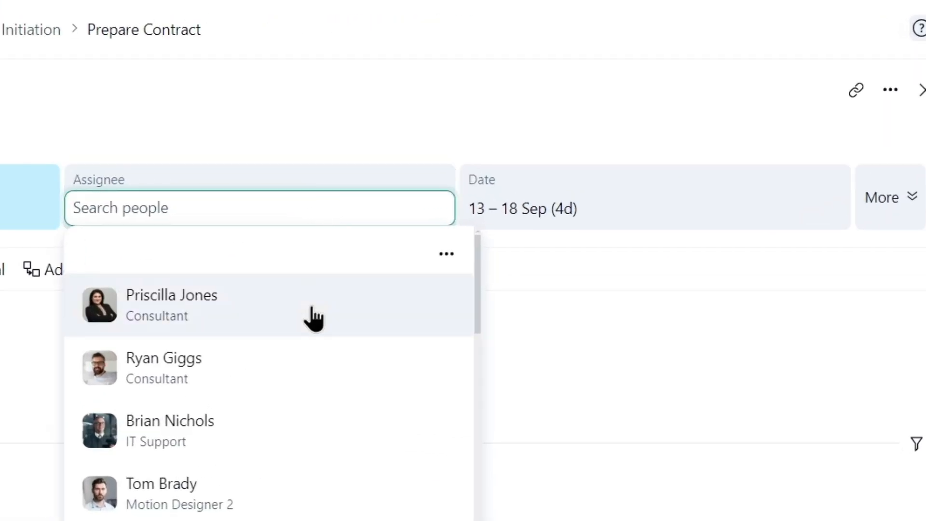
click(172, 305)
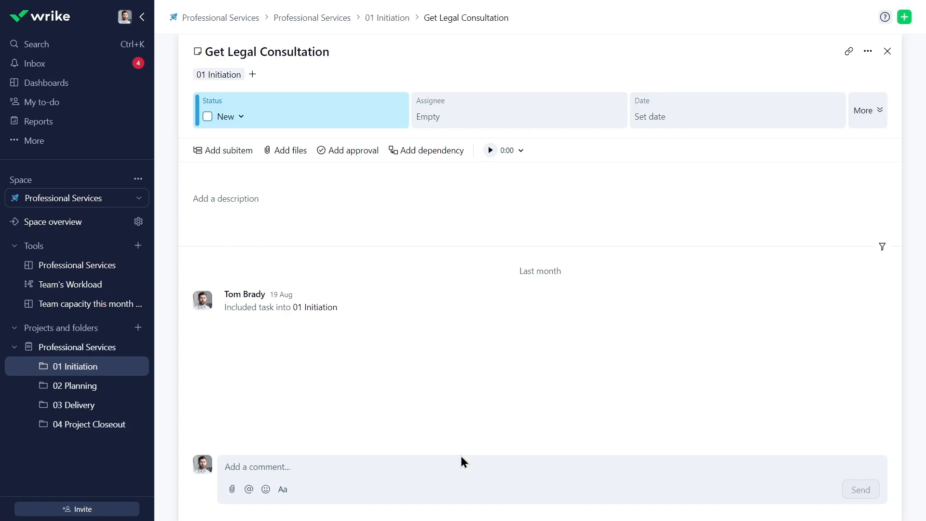
text(@rya)
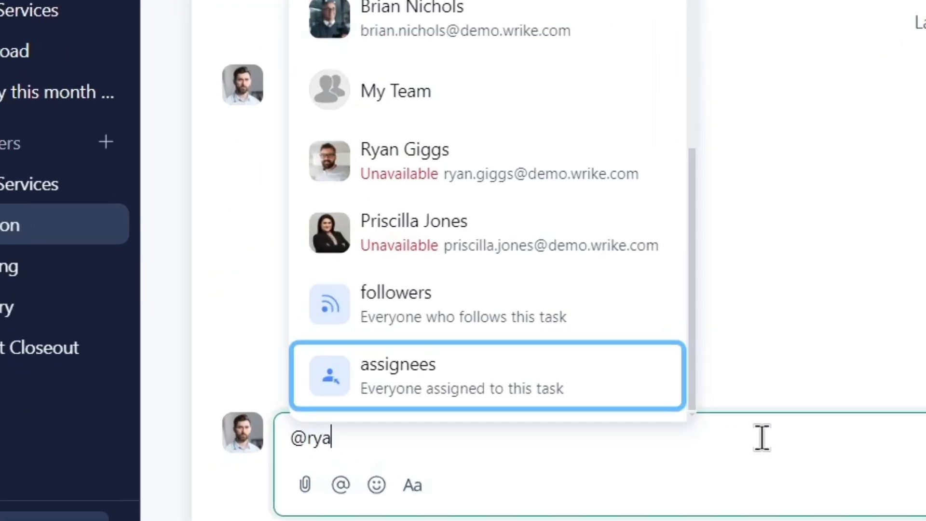
text(n)
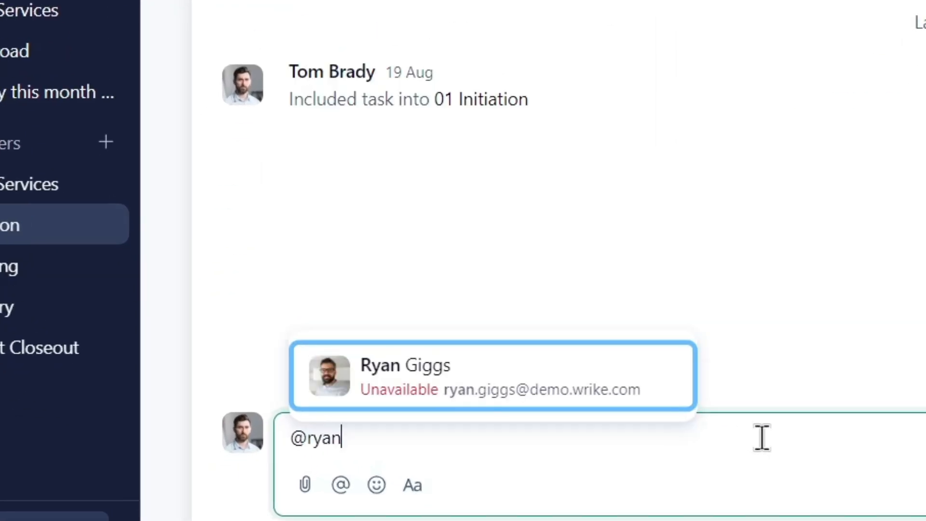
mouse_move(629, 407)
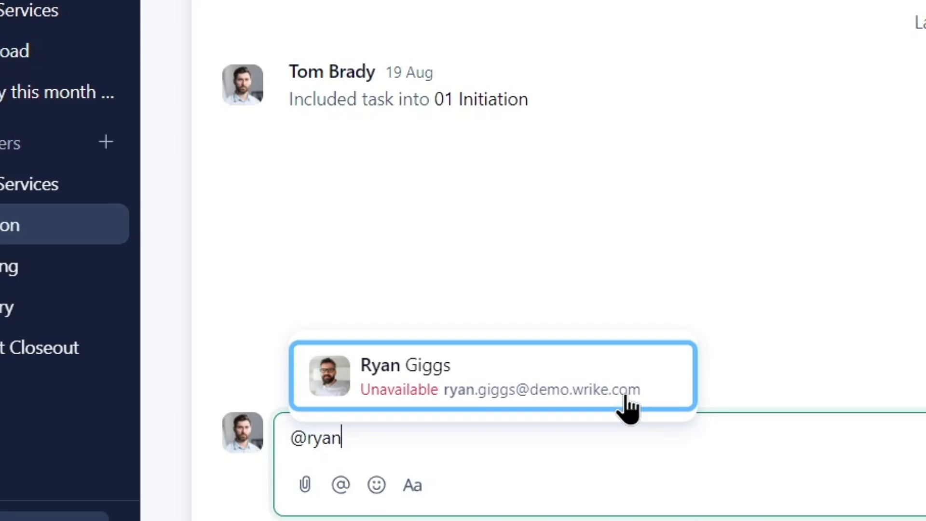